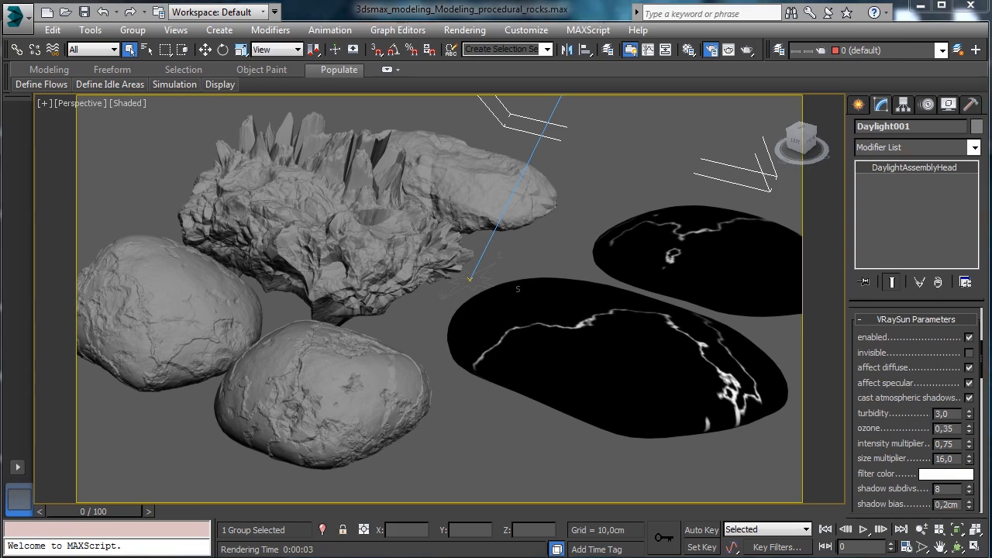
mouse_move(636, 310)
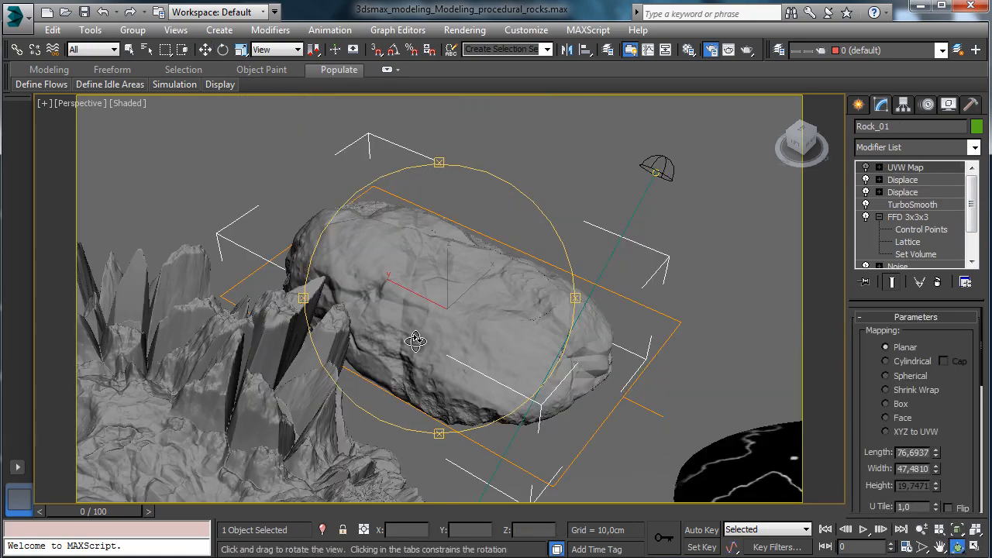
Orbit the viewport from the elongated rock toward the crystal-covered Rock_Mineral
left_click_drag(415, 341, 659, 313)
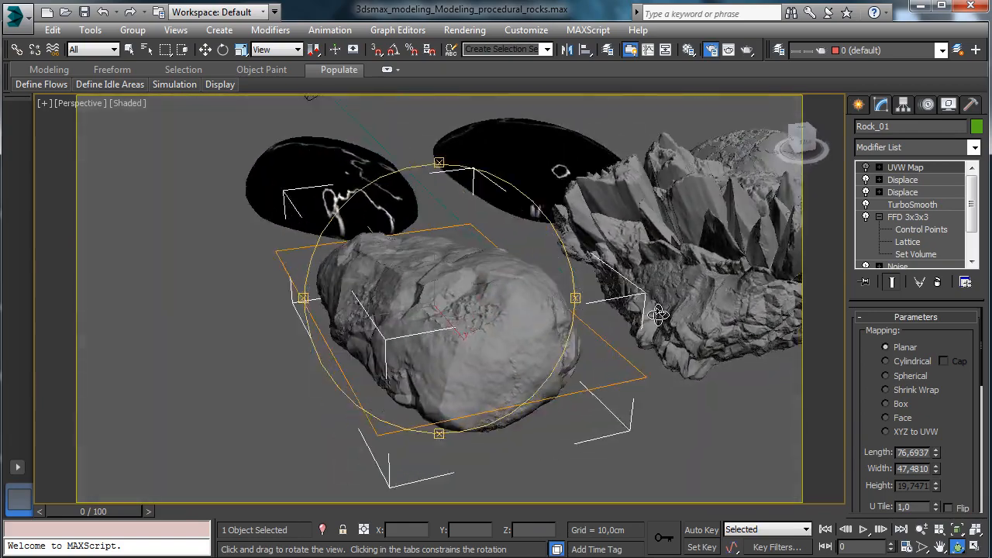
left_click_drag(658, 313, 577, 332)
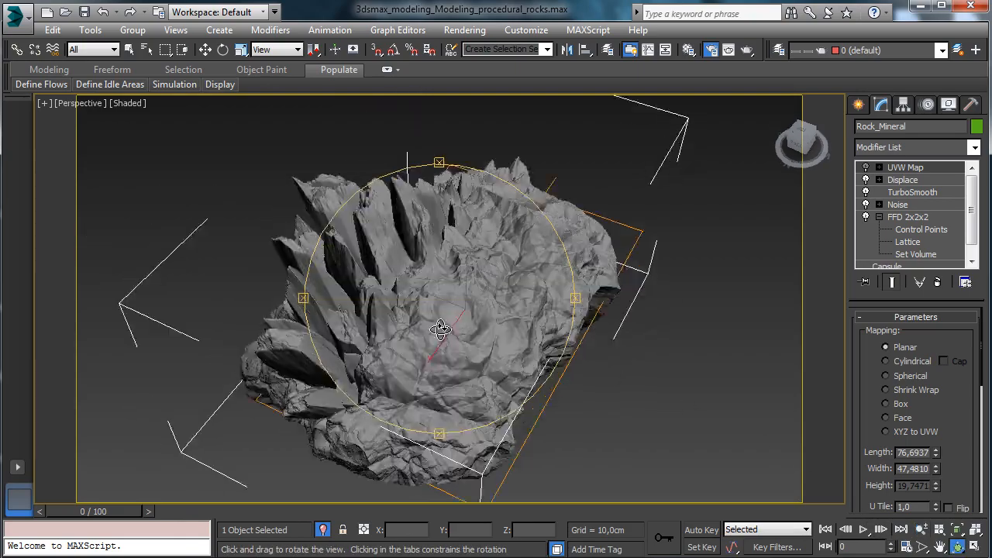
left_click_drag(441, 328, 690, 292)
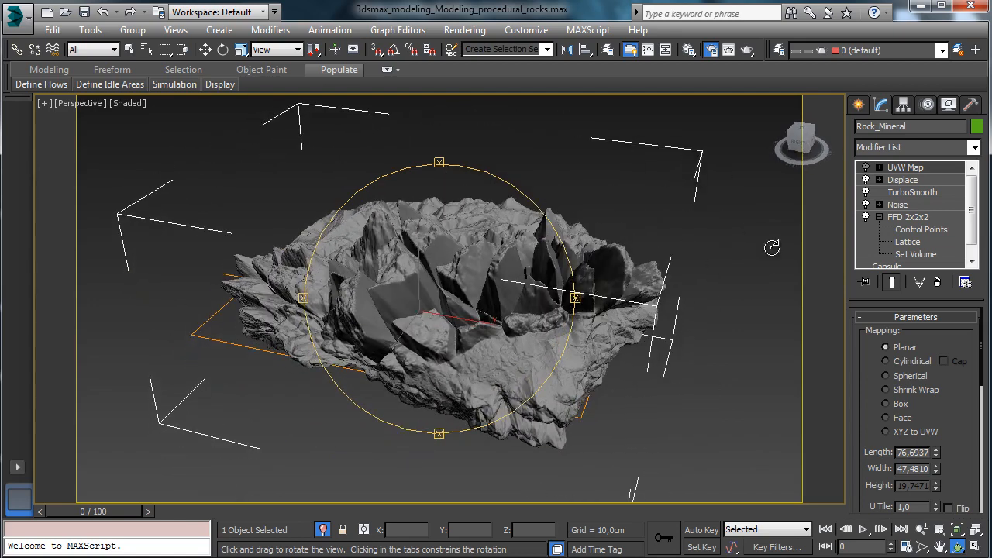
left_click(878, 217)
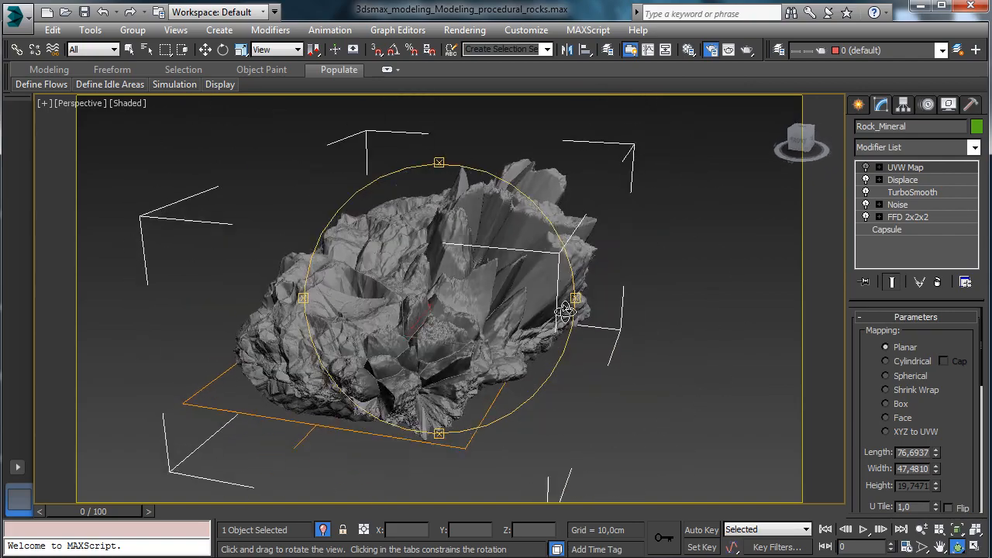
left_click_drag(566, 313, 747, 316)
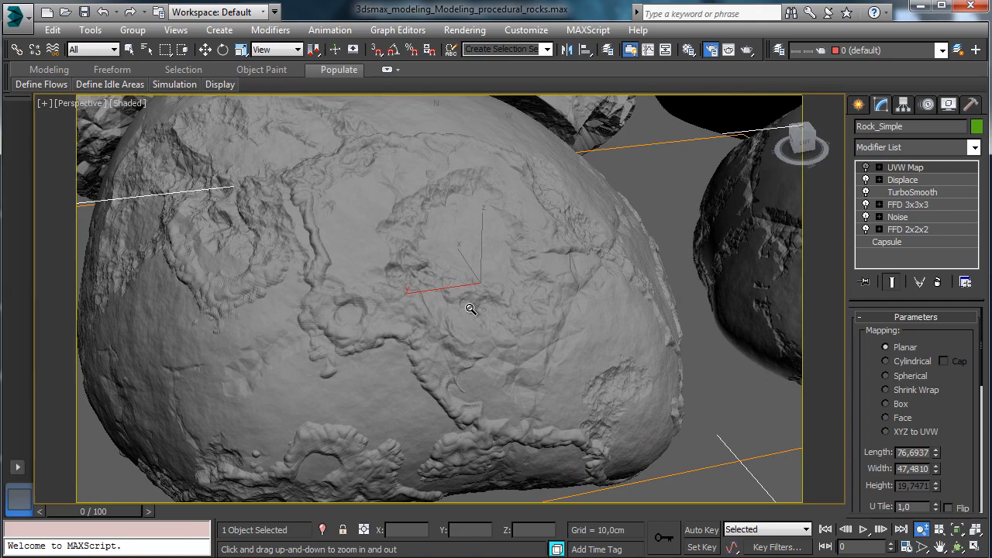
Zoom out to frame the whole Rock_Simple pebble and bring up the Material Editor
left_click_drag(471, 310, 654, 305)
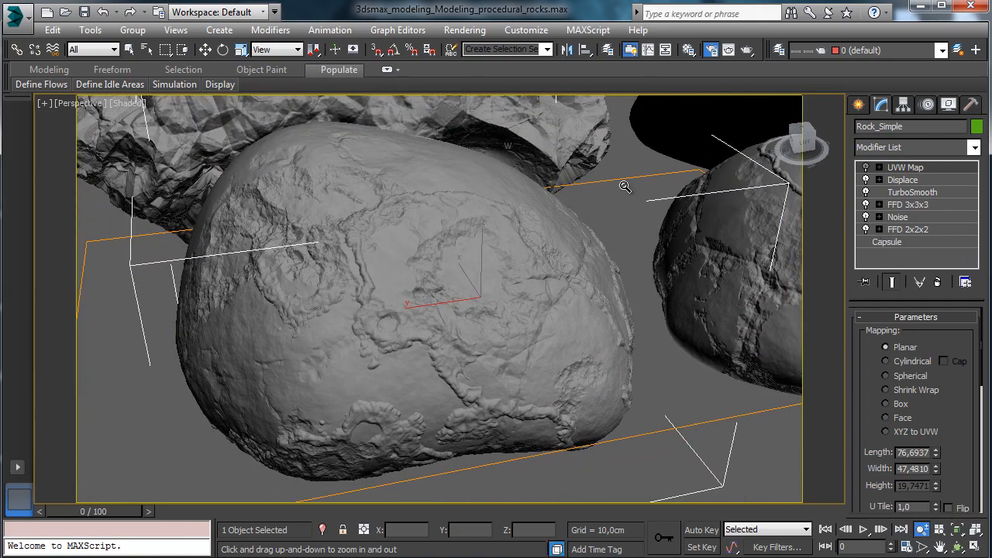
mouse_move(688, 50)
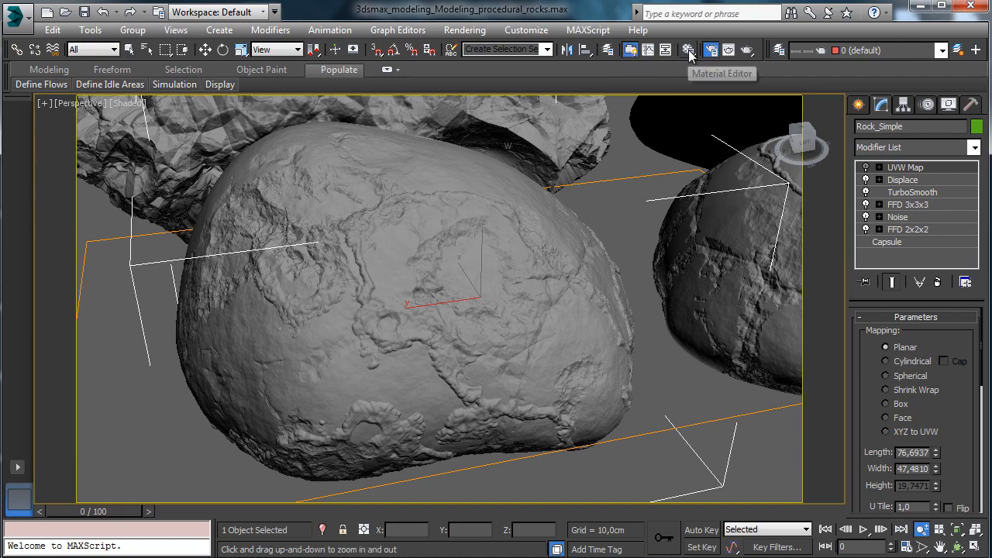
left_click(688, 49)
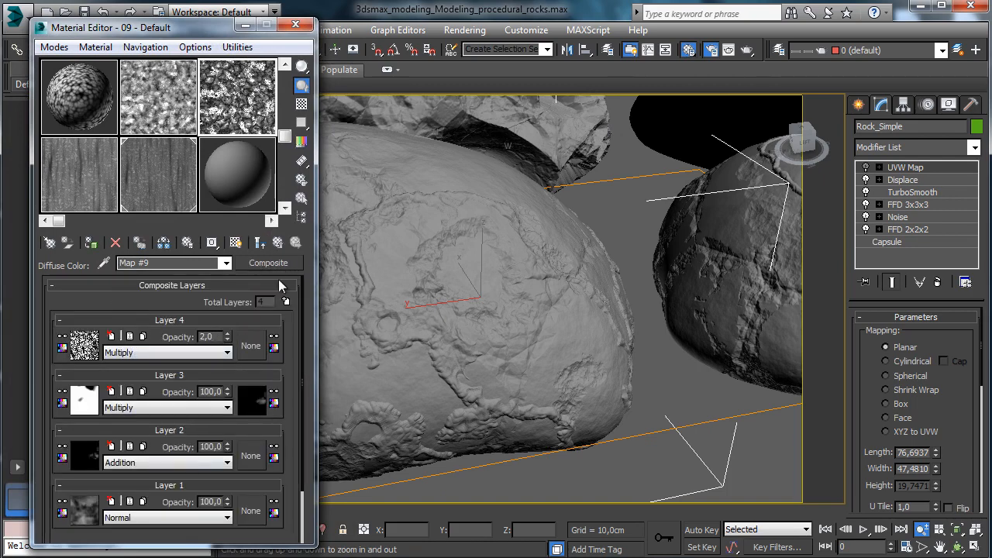
mouse_move(80, 527)
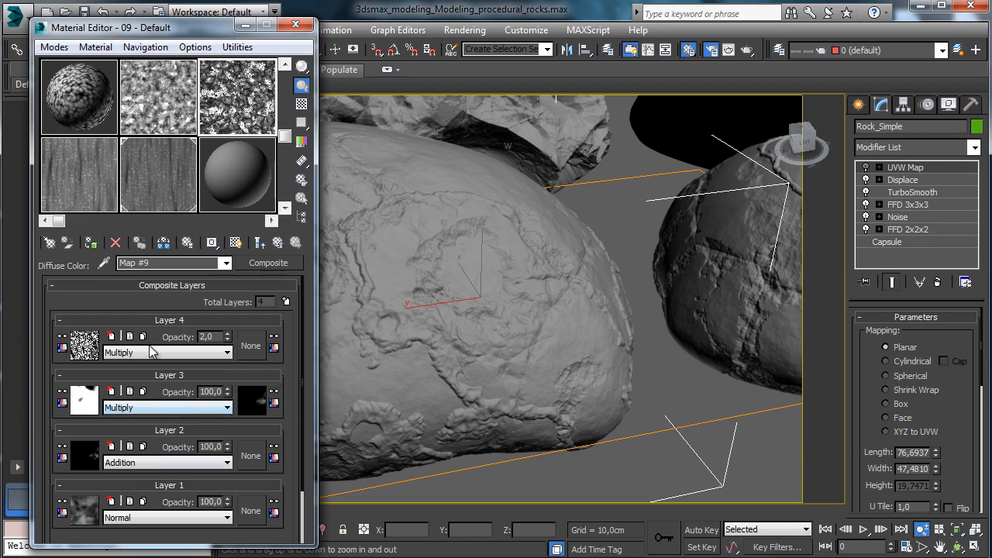
mouse_move(160, 365)
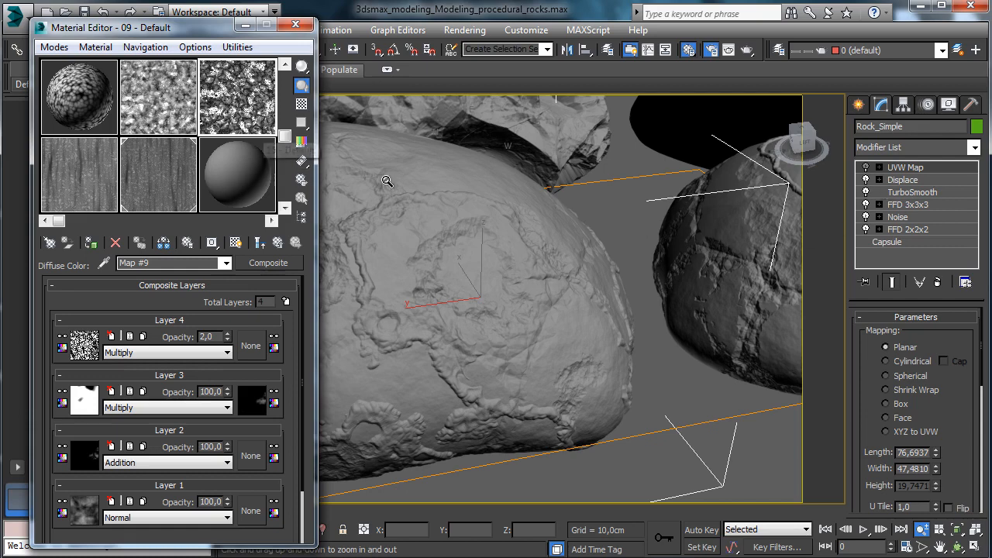
mouse_move(563, 270)
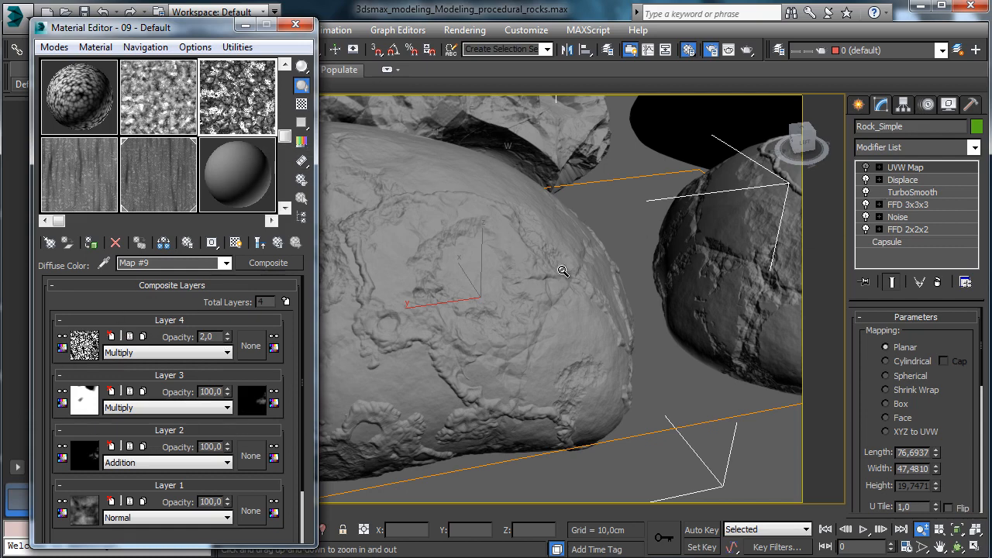
mouse_move(663, 251)
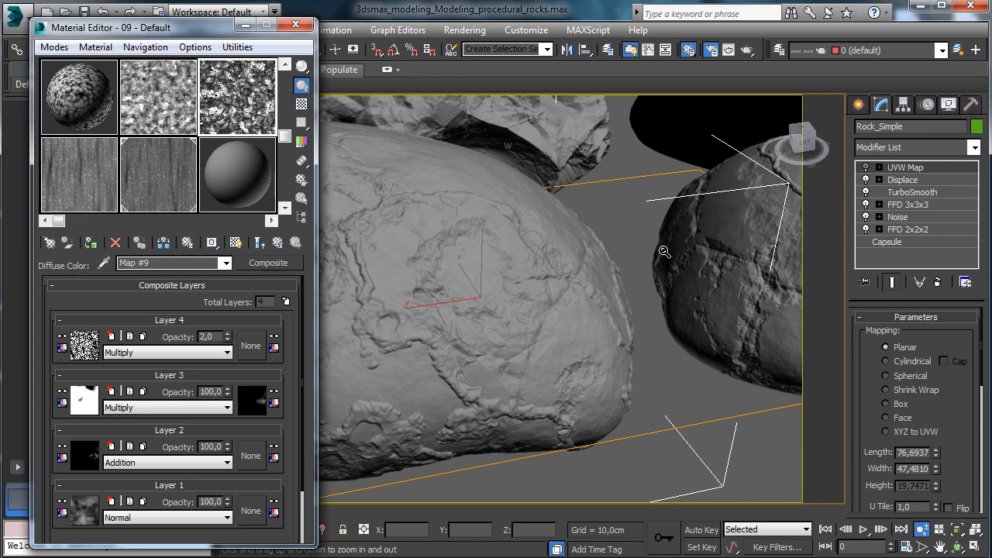
Close the Material Editor after reviewing the Multiply, Multiply, Addition, Normal composite layers
left_click(311, 25)
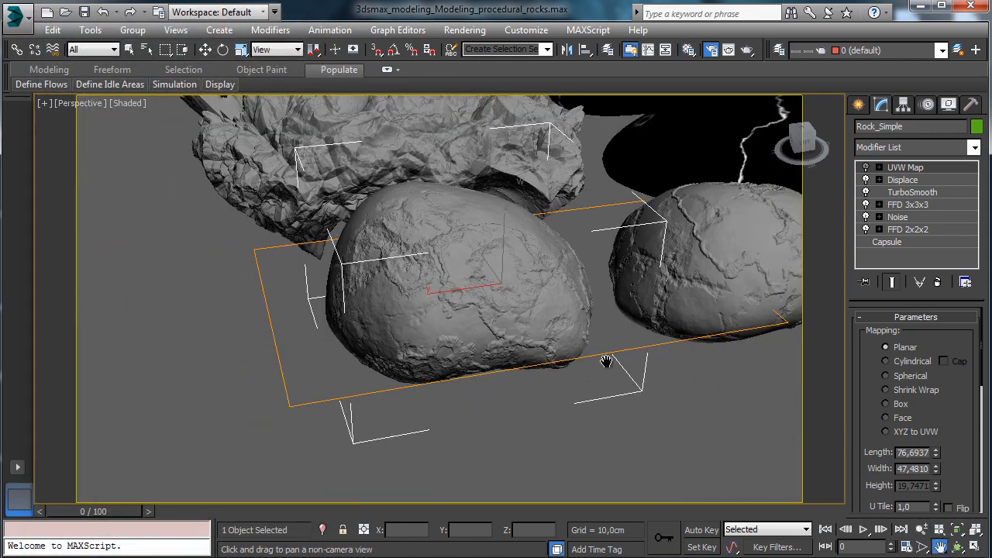
left_click_drag(606, 363, 546, 116)
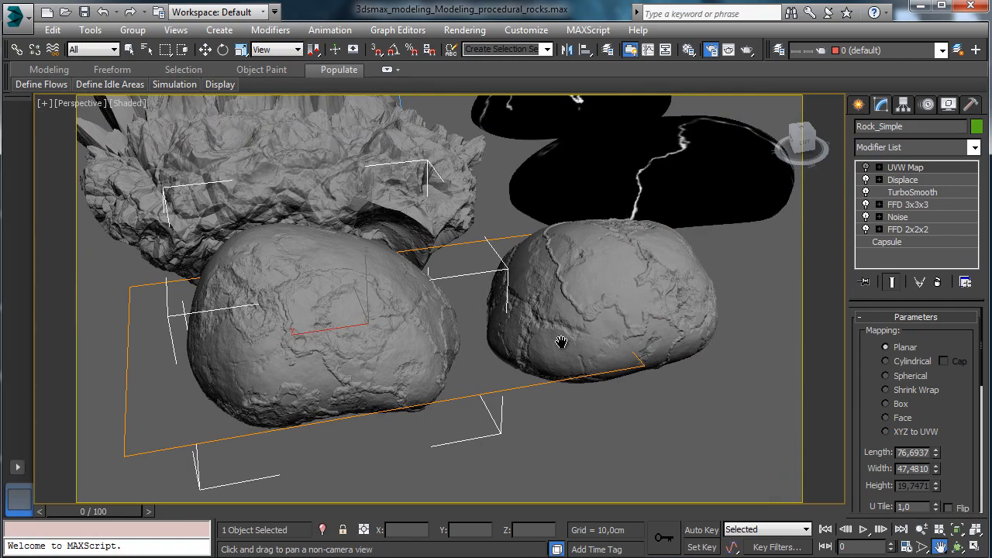
left_click_drag(561, 342, 416, 335)
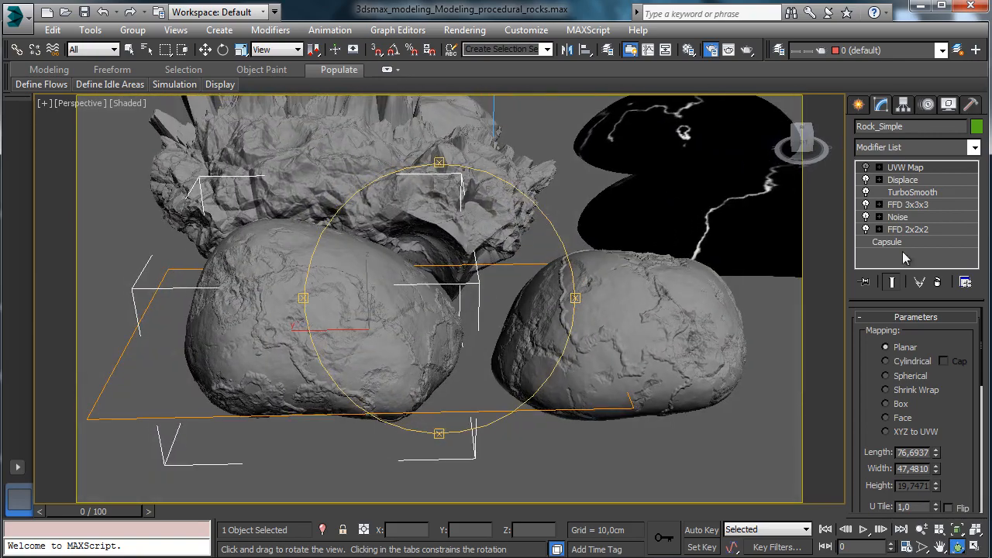
mouse_move(888, 262)
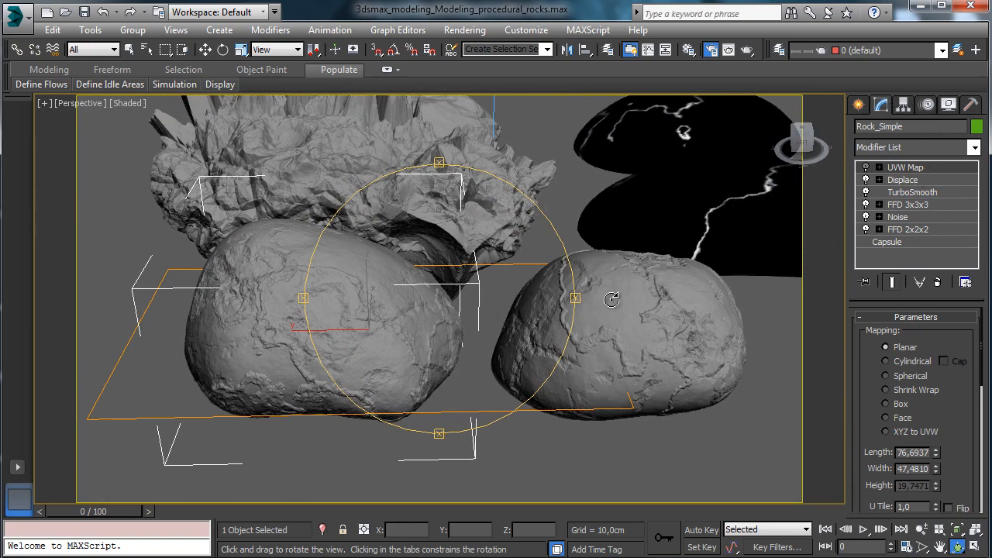
mouse_move(809, 164)
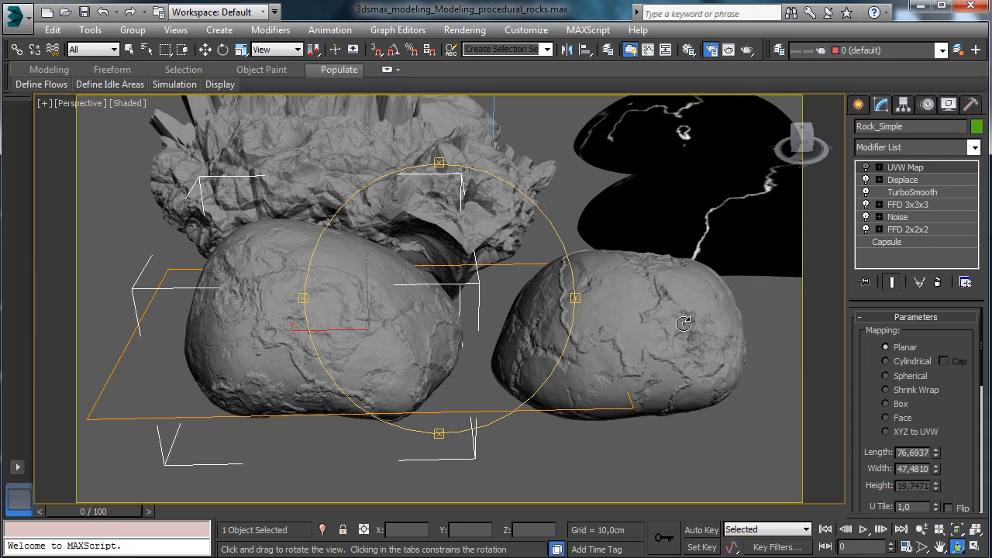
mouse_move(943, 282)
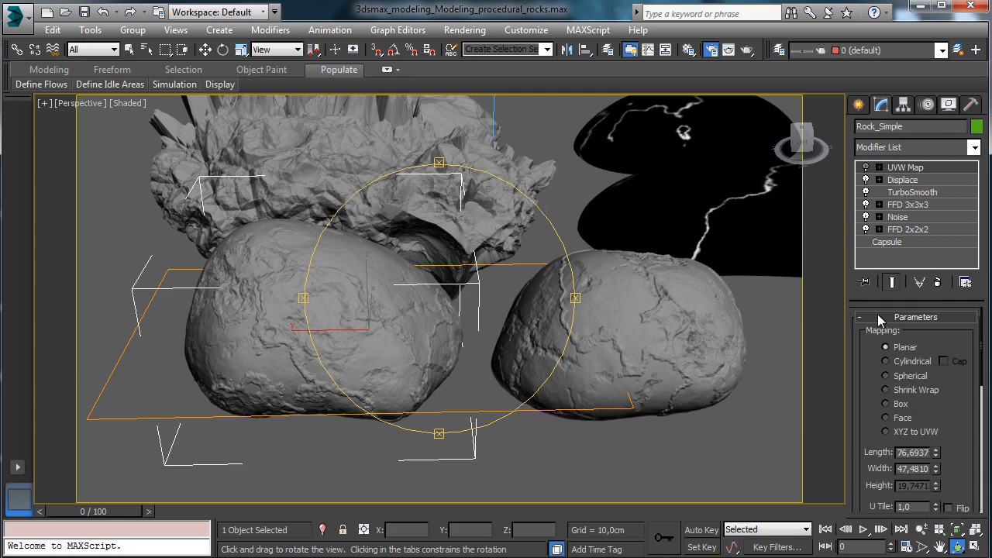
mouse_move(877, 325)
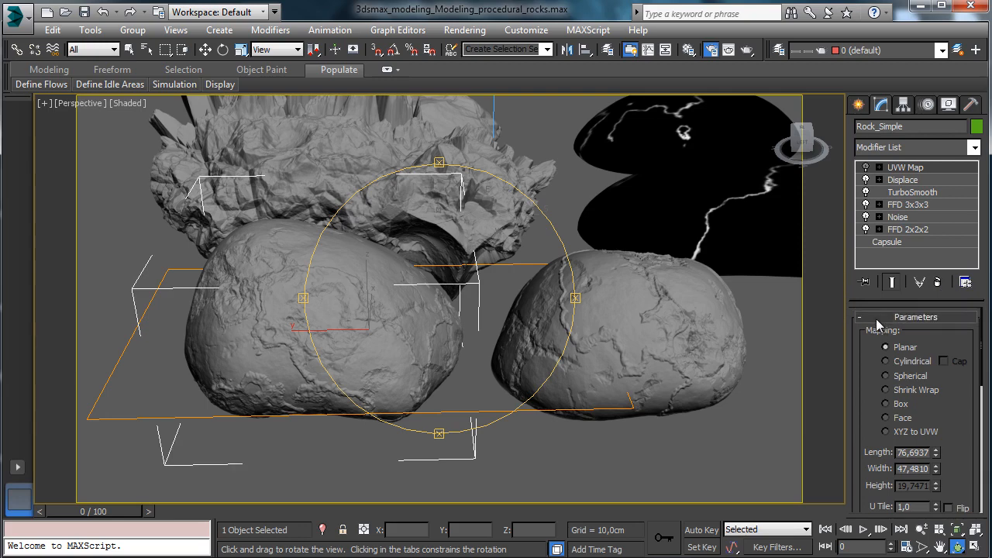